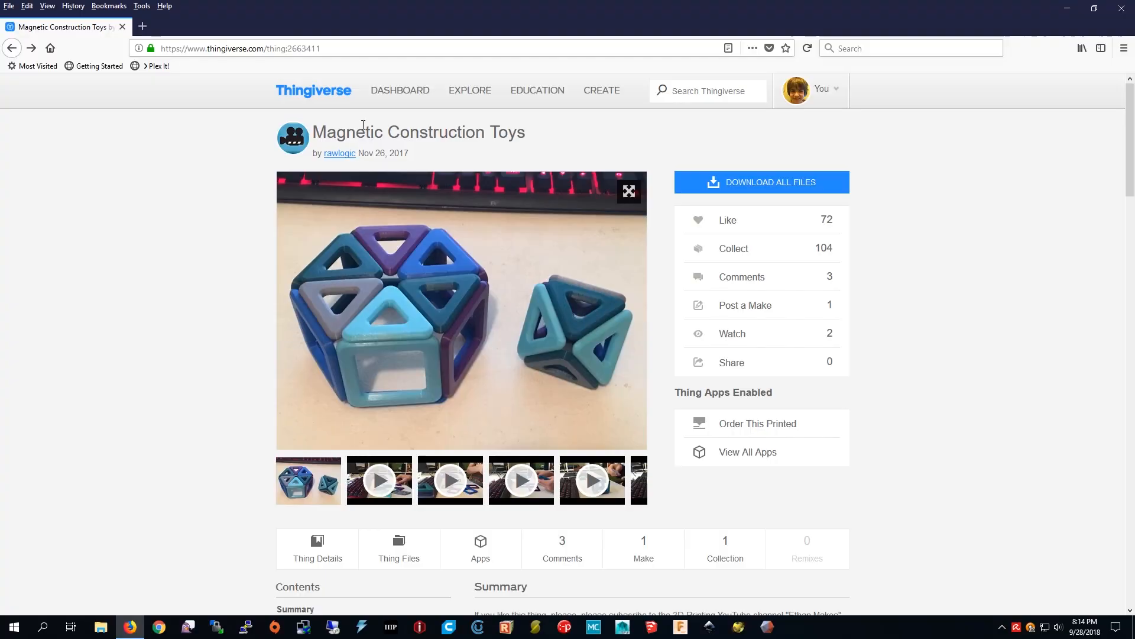
mouse_move(376, 150)
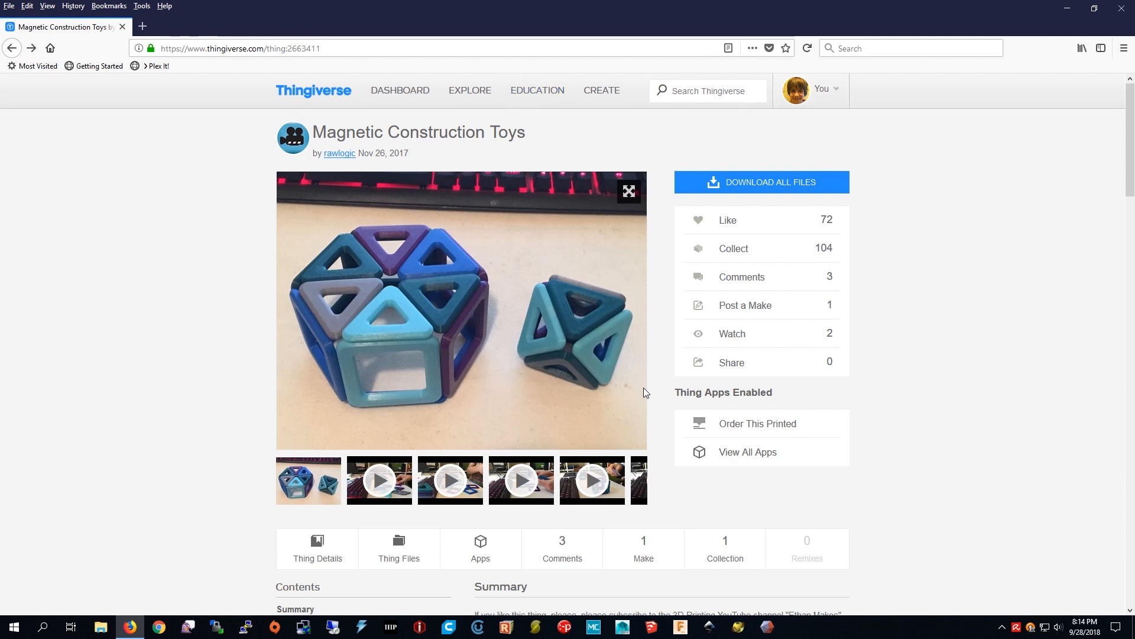
- Browse the Magnetic Construction Toys gallery and view the square piece image large
left_click(631, 480)
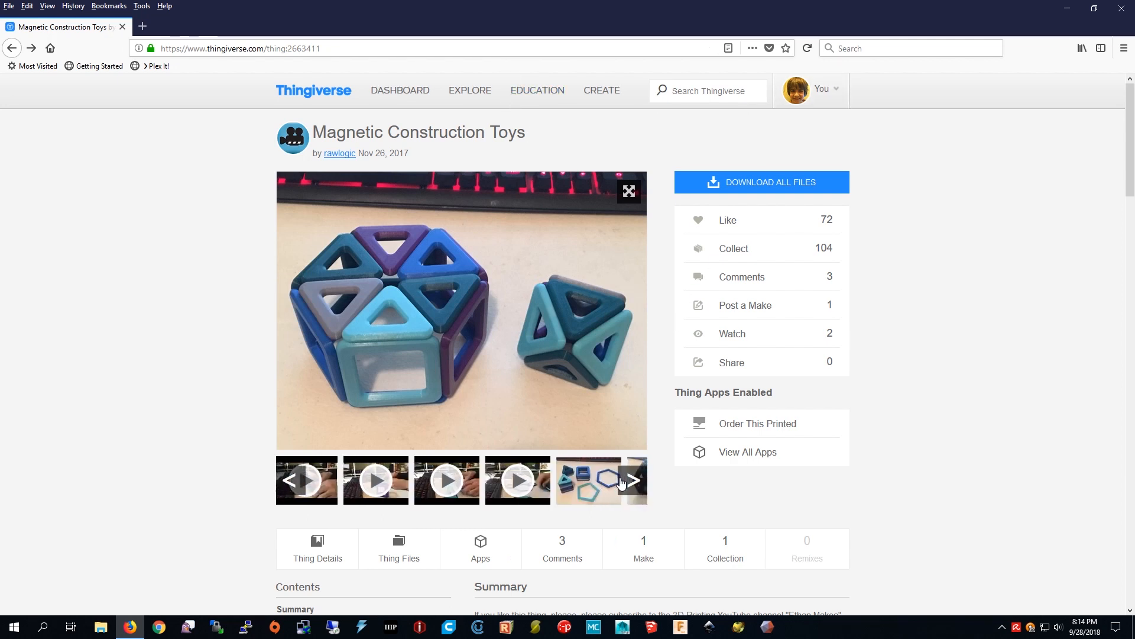
left_click(632, 481)
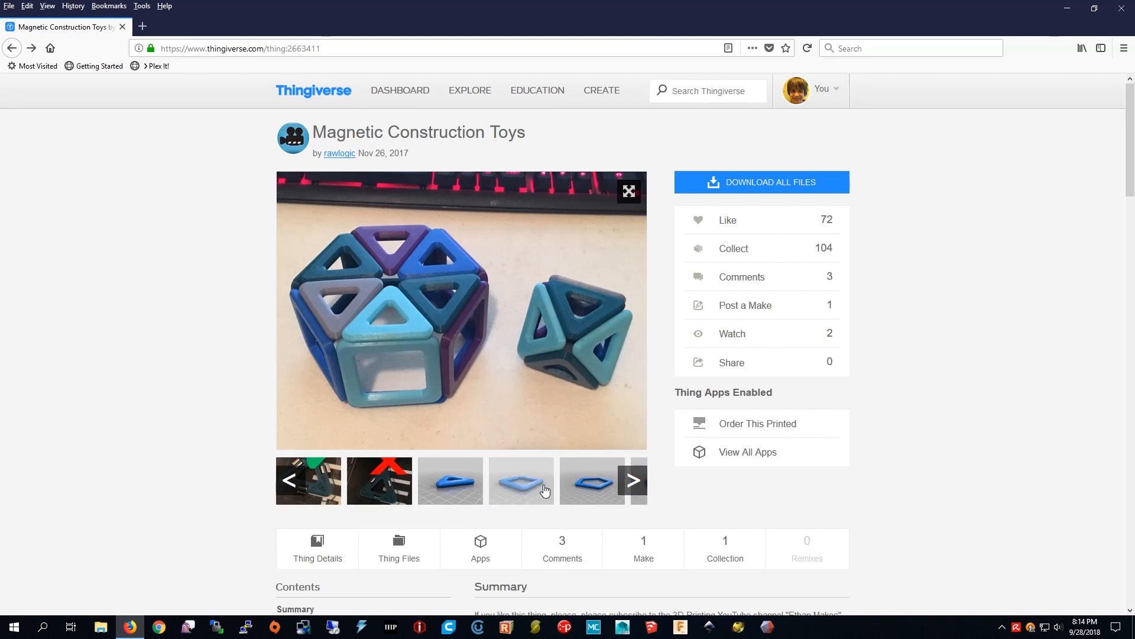
left_click(520, 480)
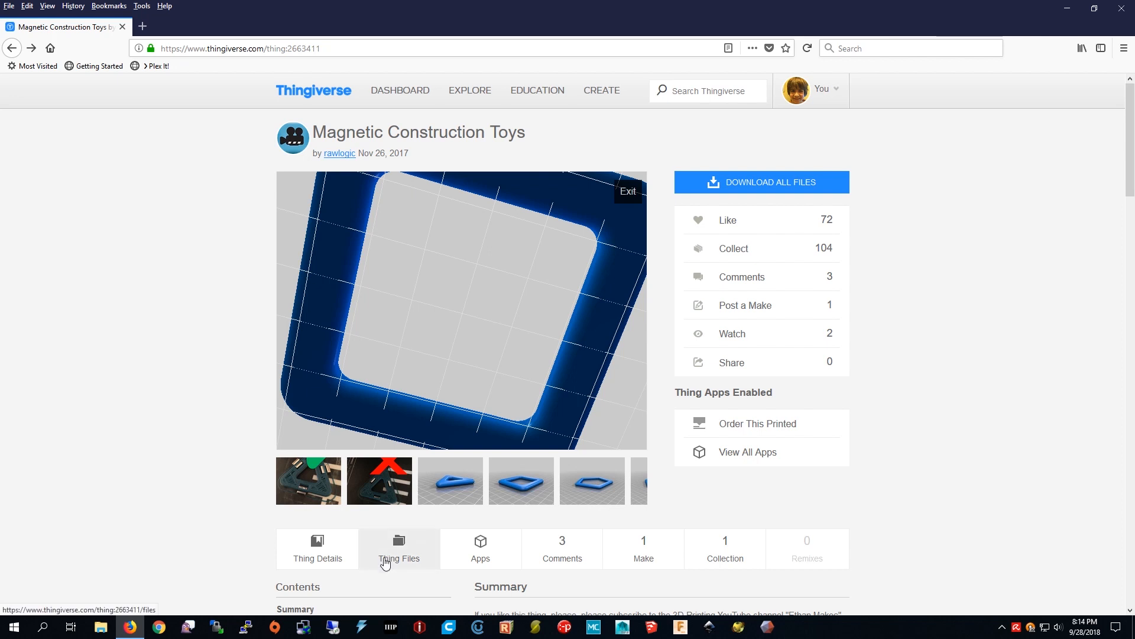
- Download Square.stl from the Thing Files list, confirming Save File
left_click(399, 547)
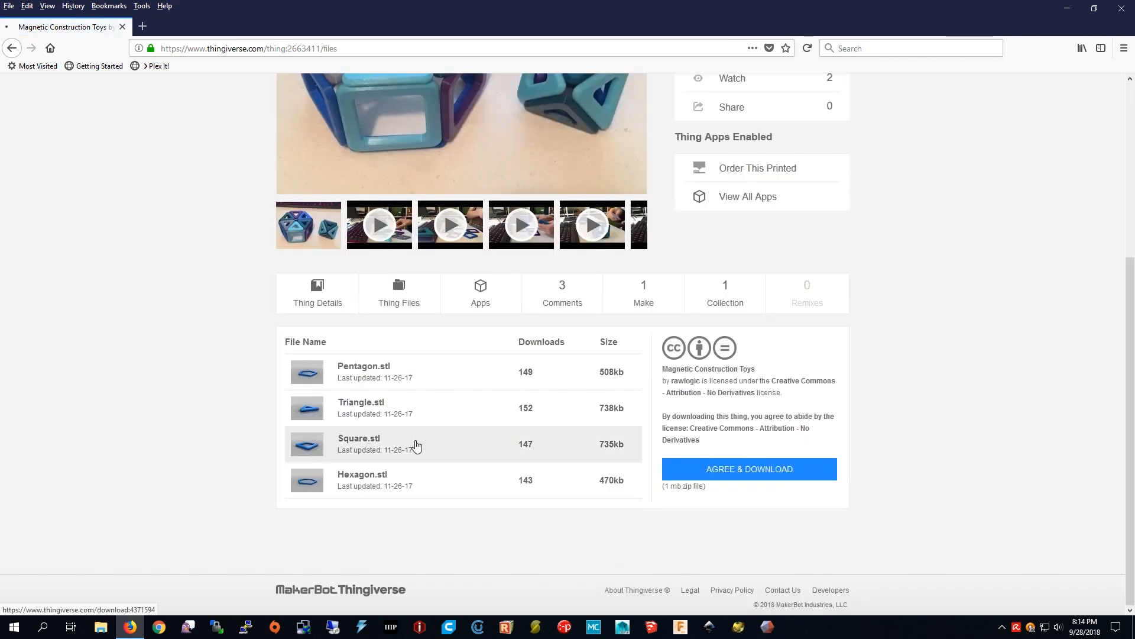
left_click(358, 438)
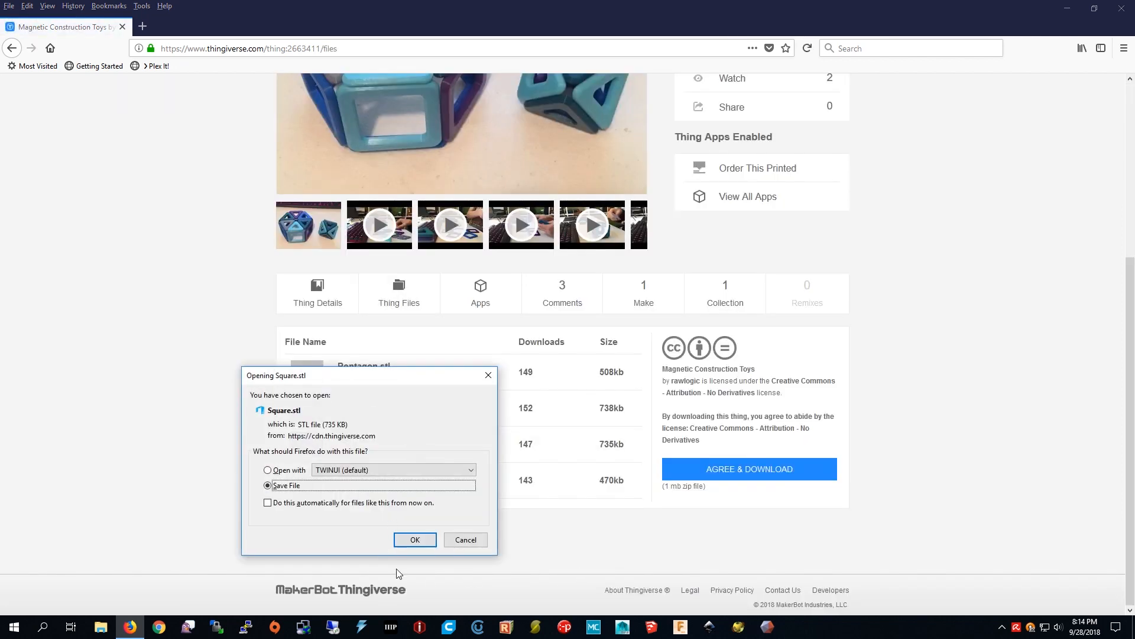
left_click(416, 539)
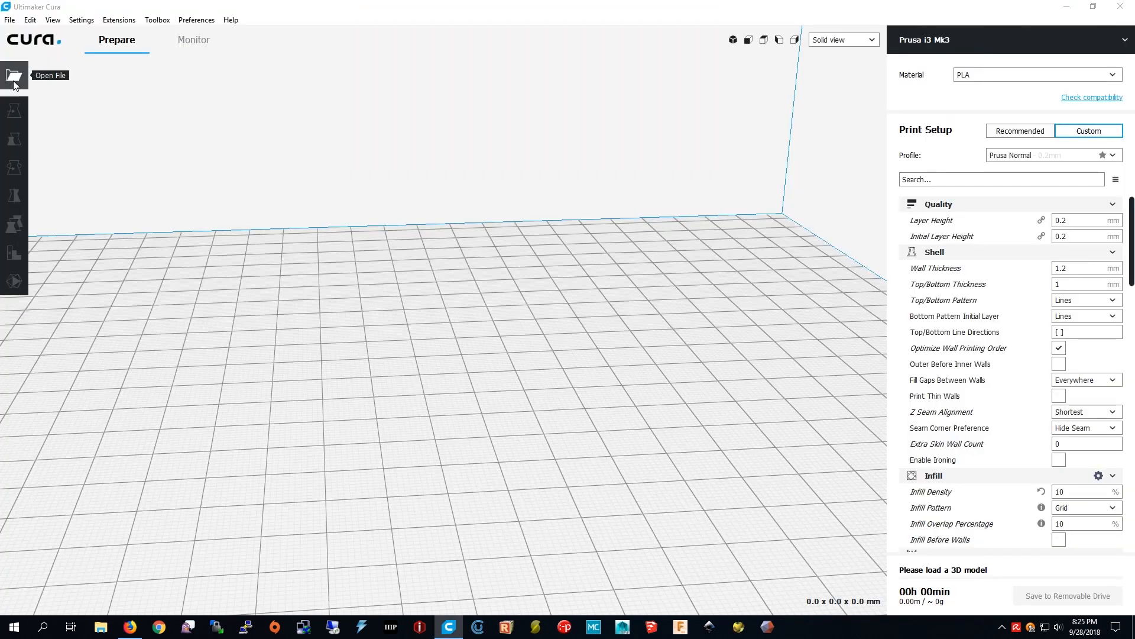
- Load Square.stl from Downloads onto the Cura build plate
left_click(14, 75)
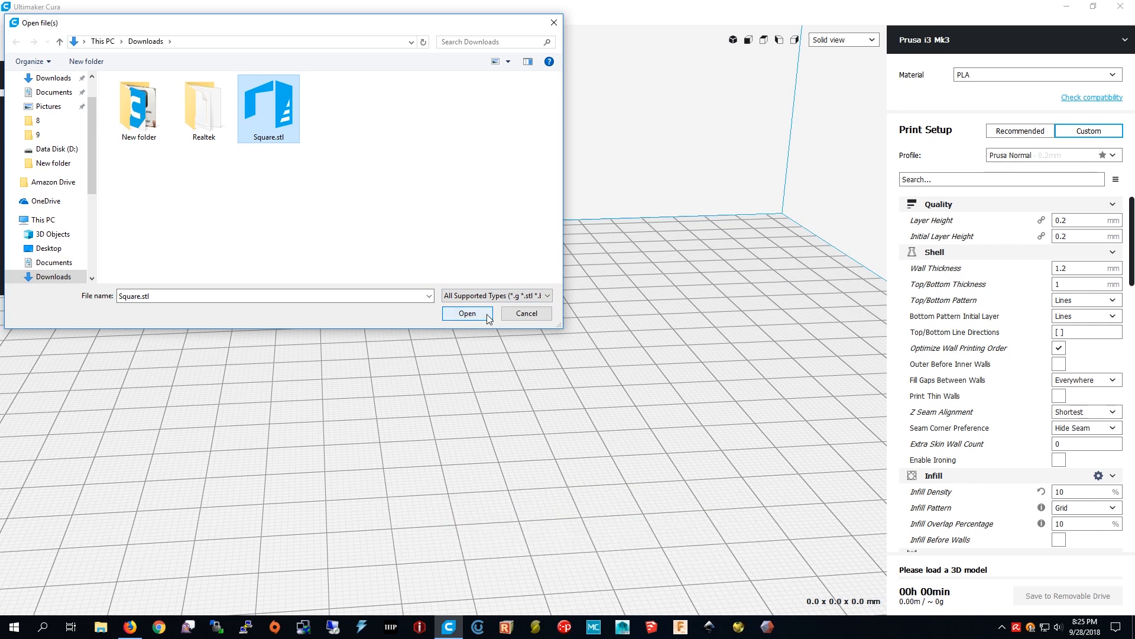
left_click(467, 312)
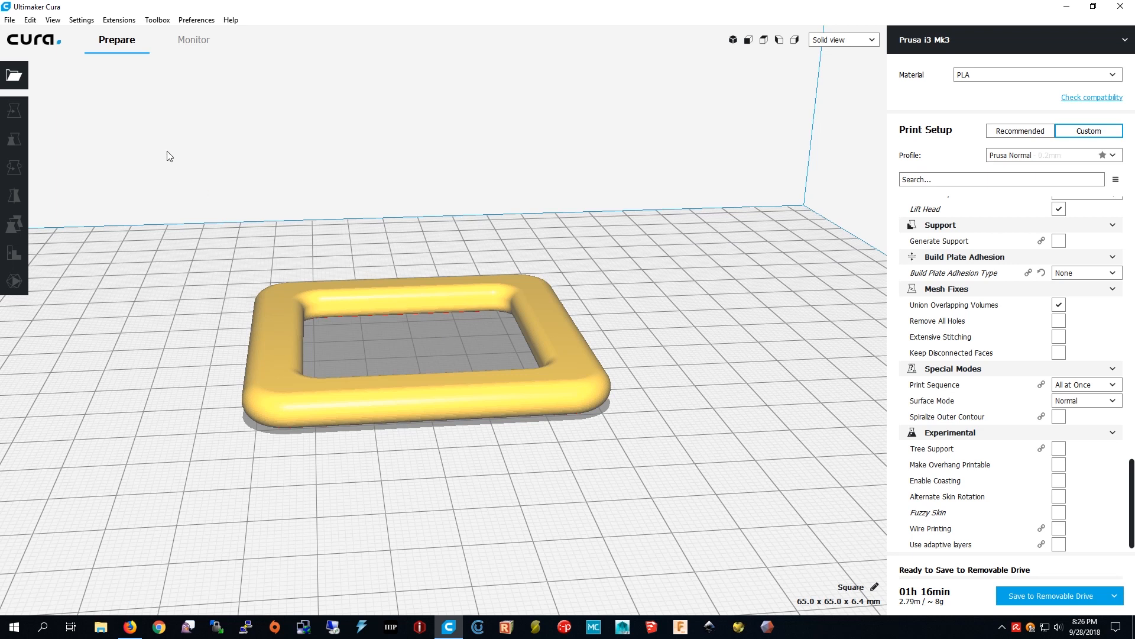
mouse_move(911, 55)
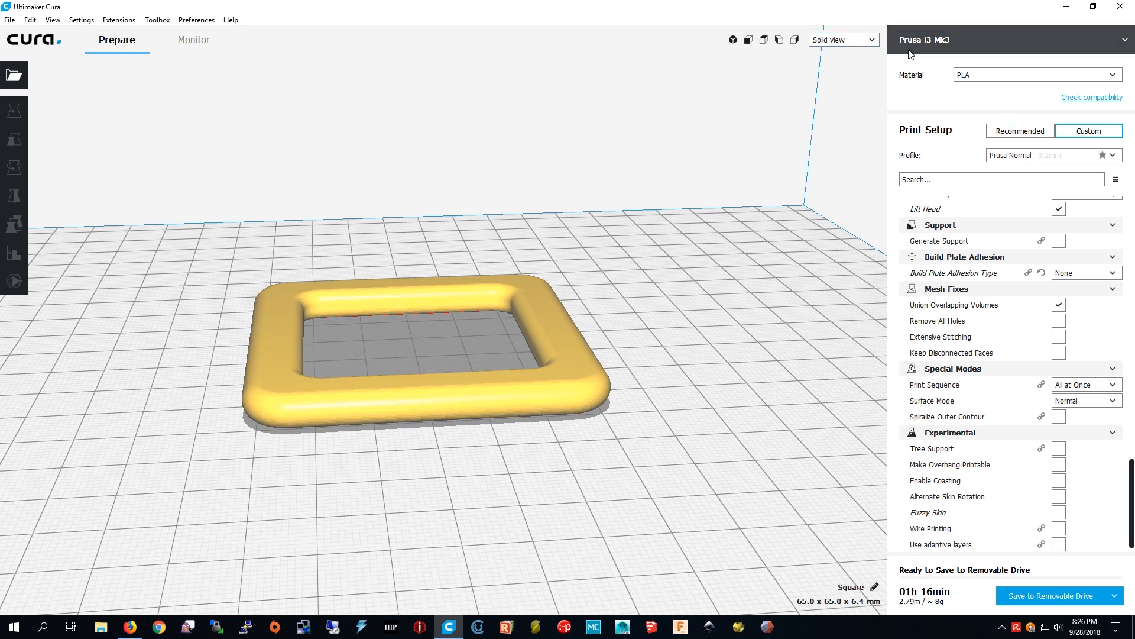
- Switch to Layer view and scrub the layer slider between 32, 28 and 31 to find the openings
left_click(841, 39)
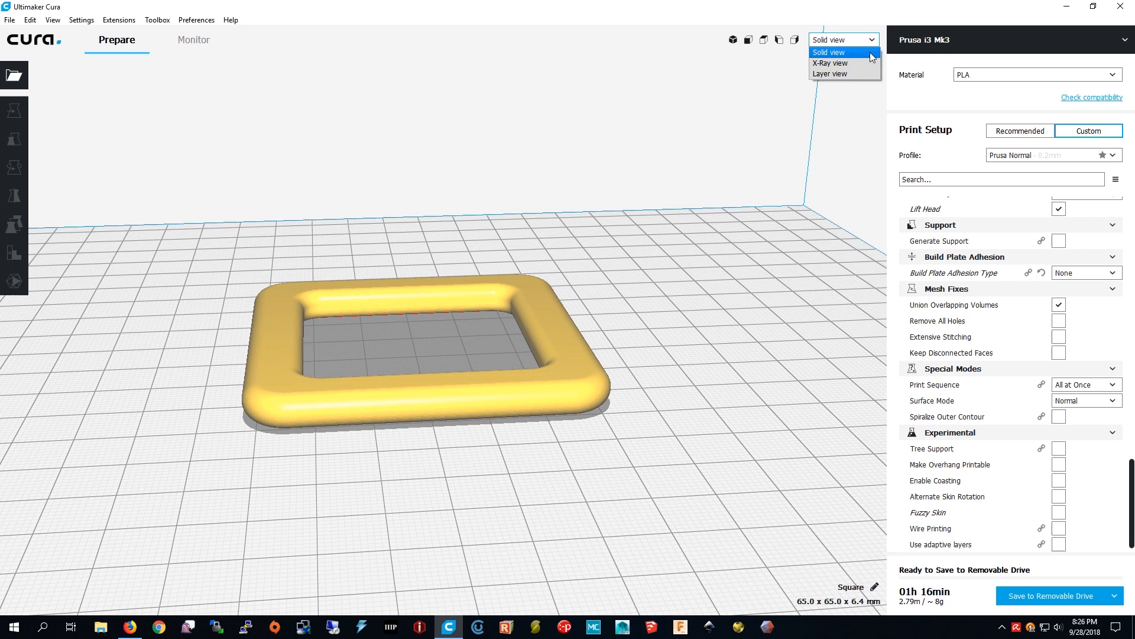
left_click(829, 73)
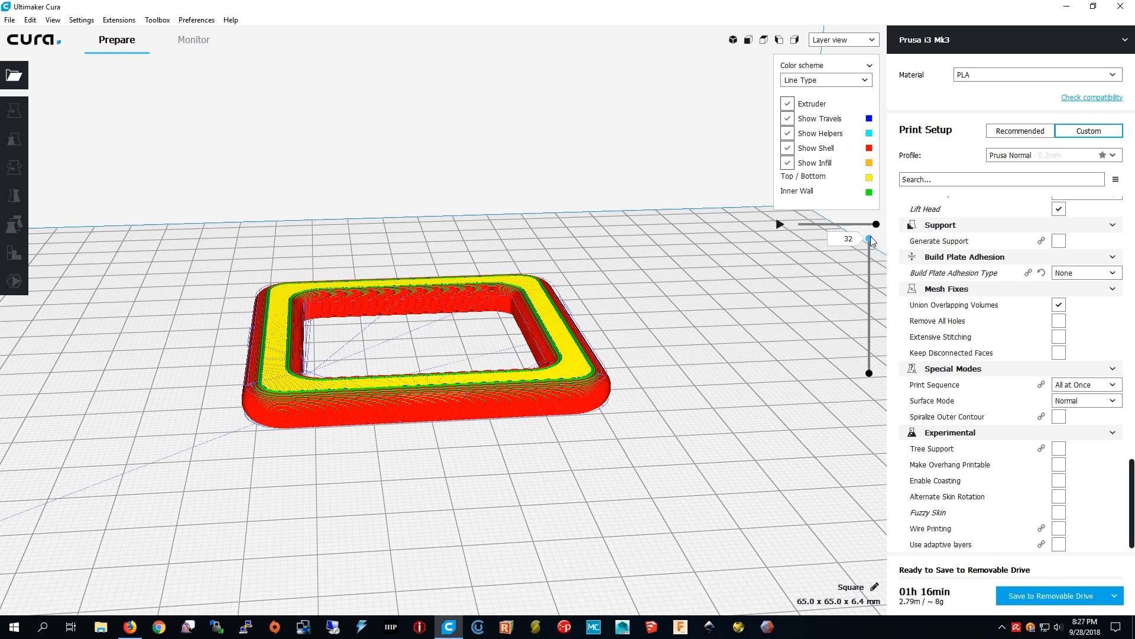
left_click_drag(869, 240, 870, 263)
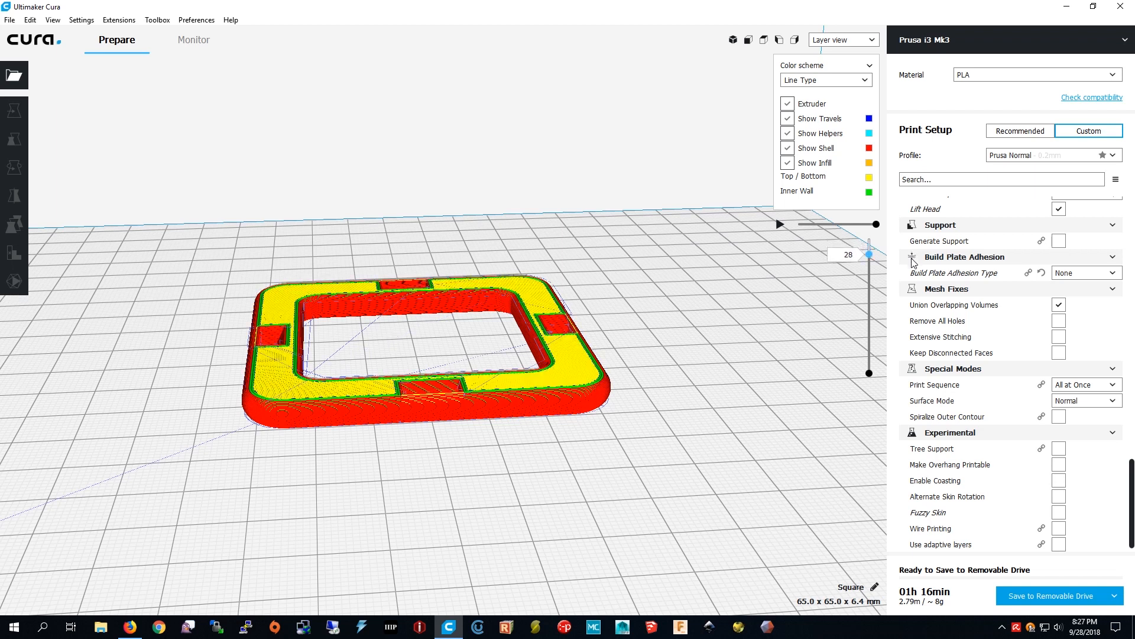
left_click_drag(868, 254, 869, 241)
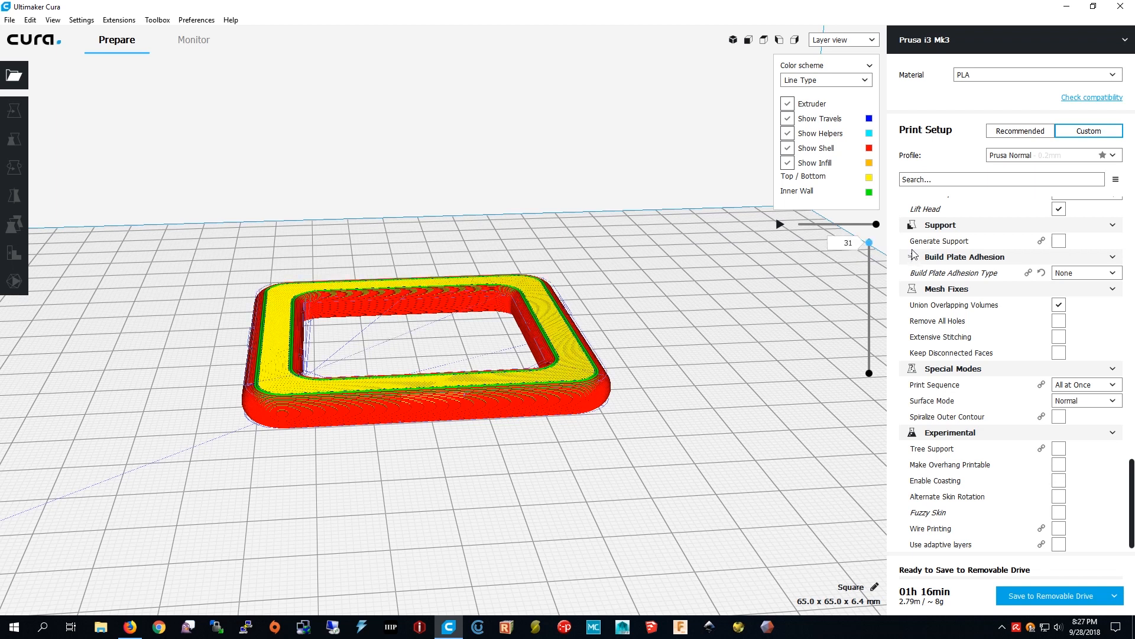
left_click_drag(869, 224, 870, 253)
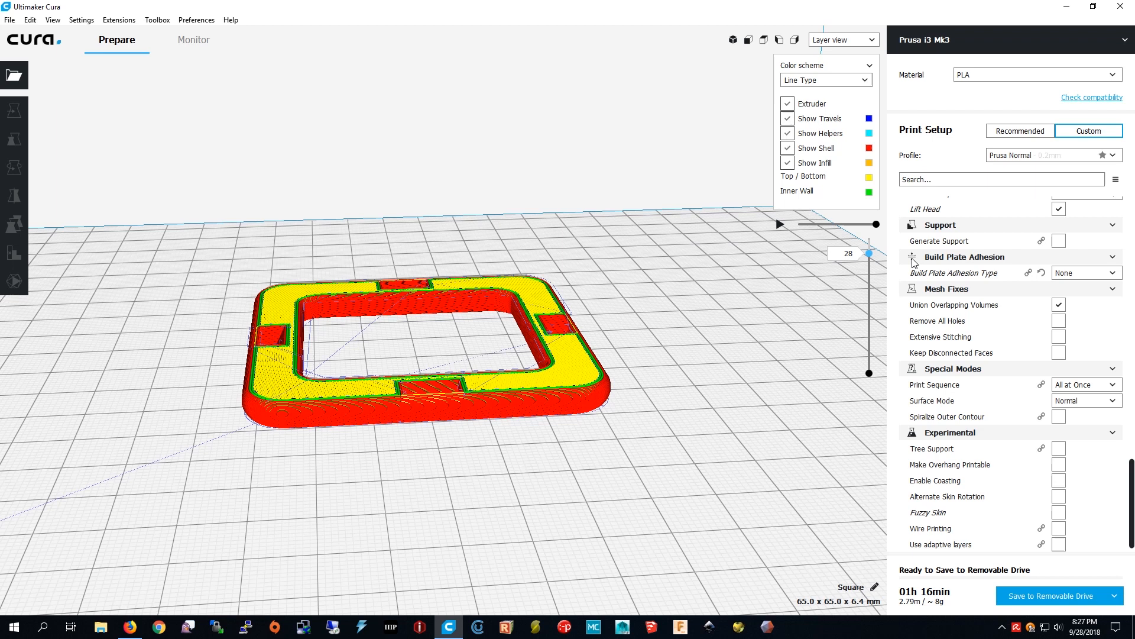
mouse_move(410, 15)
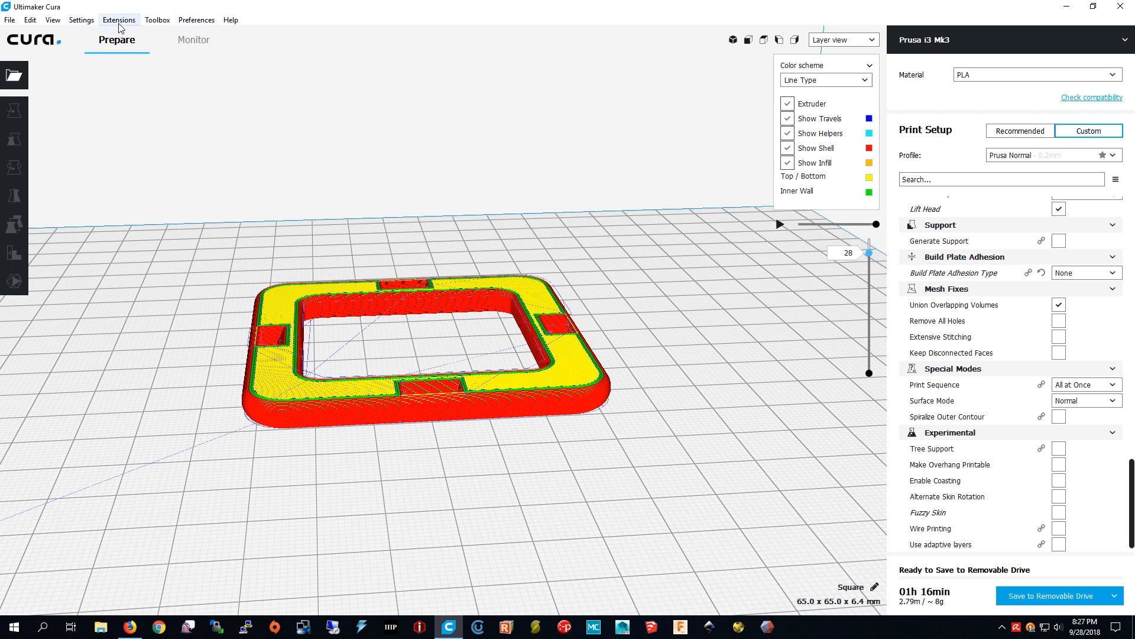
- Add the Change filament at height 3.3 post-processing script via Modify G-Code
left_click(118, 21)
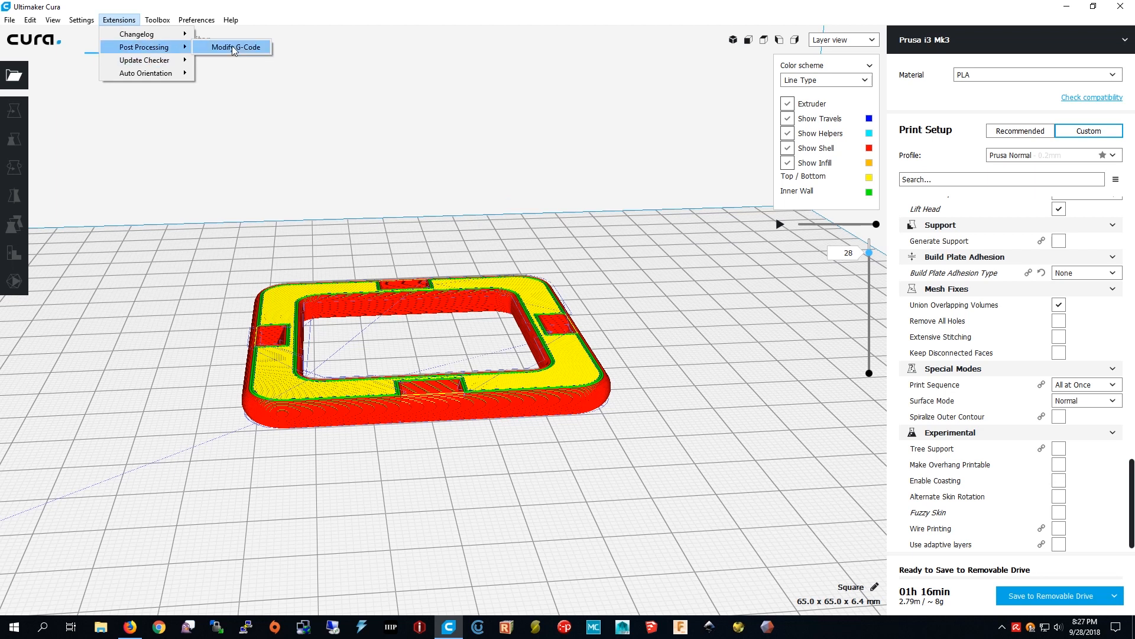
left_click(233, 47)
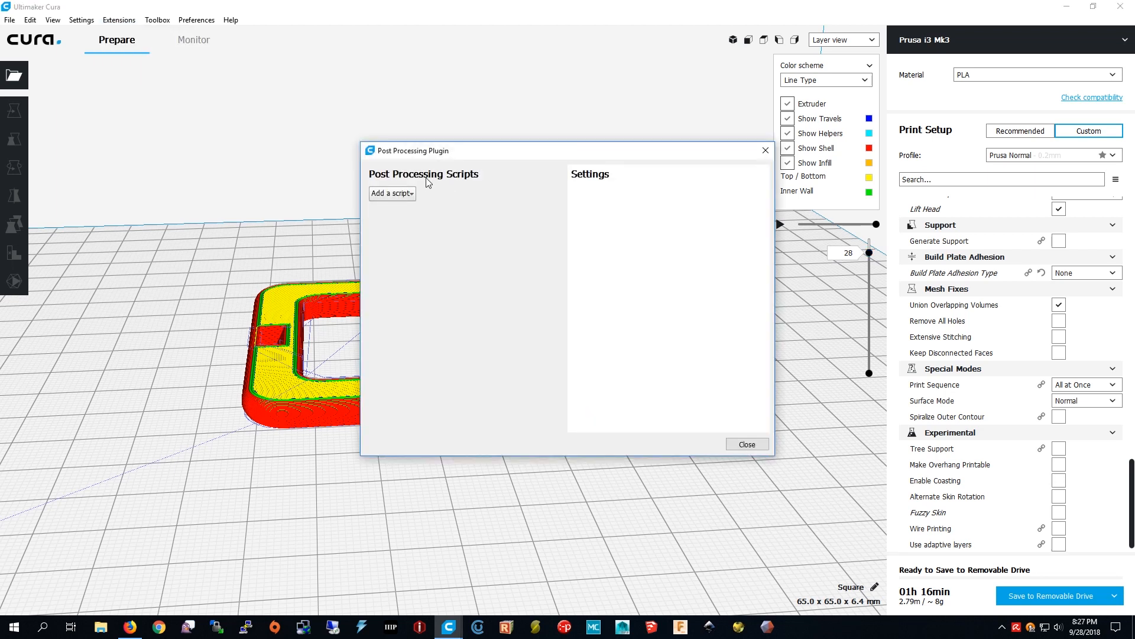
mouse_move(377, 206)
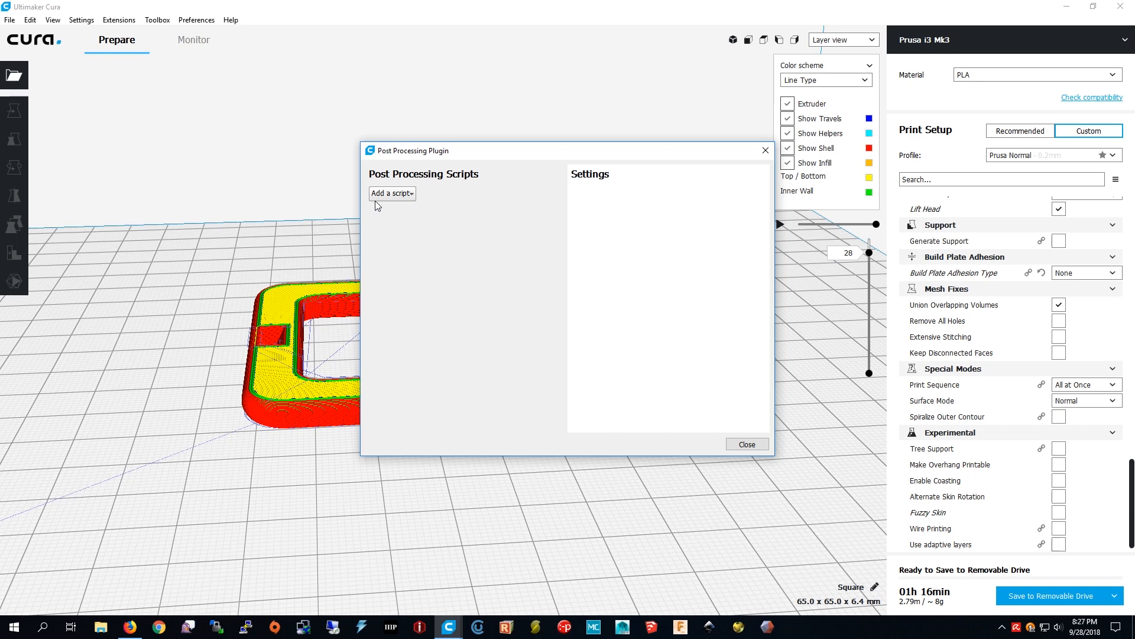
left_click(391, 193)
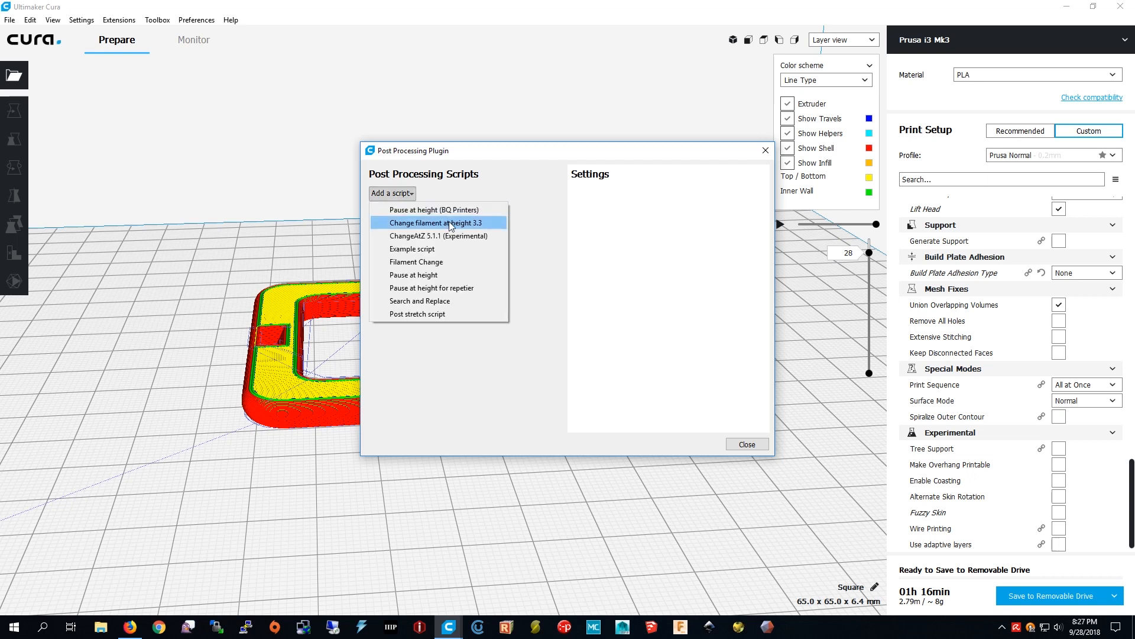
left_click(433, 222)
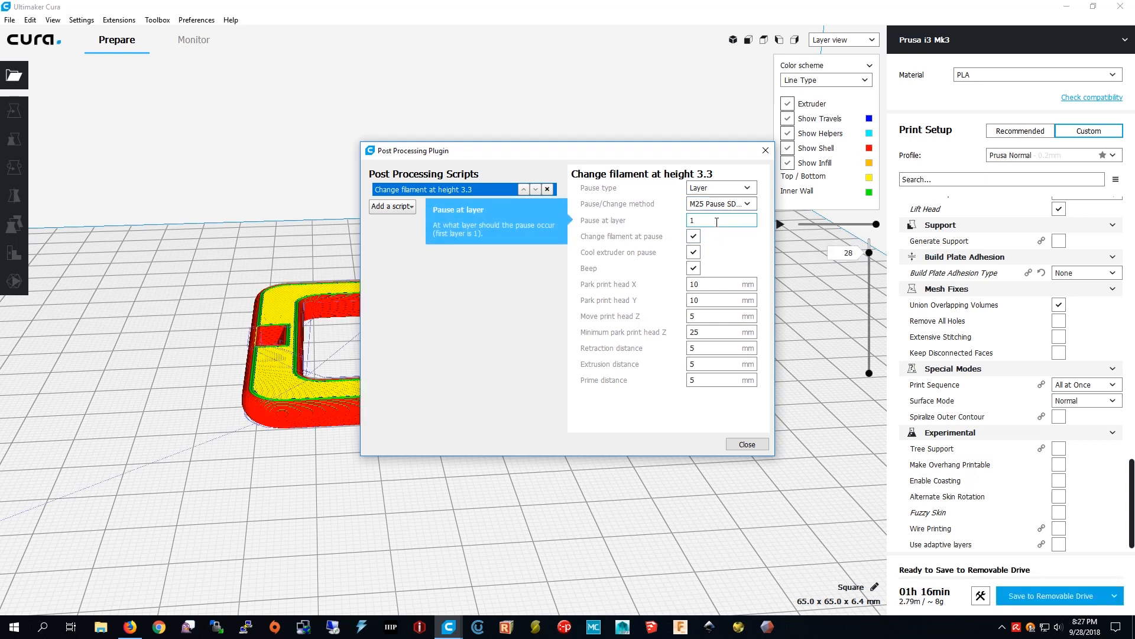
- Set the script to pause at layer 29 with method M0 Stop and close the window
type("29")
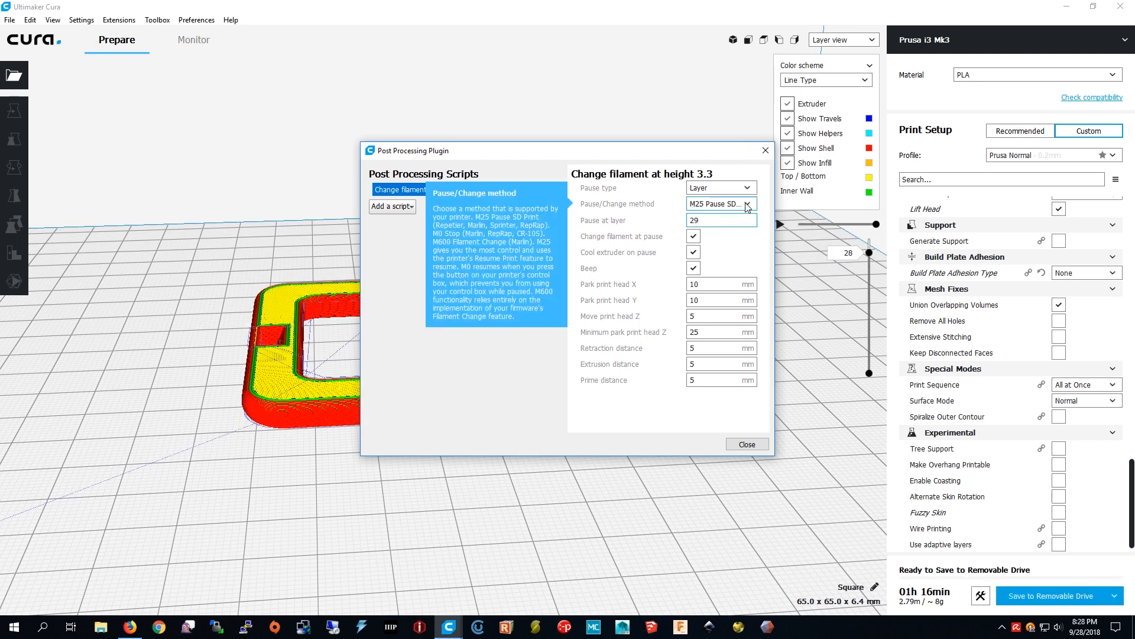
left_click(746, 203)
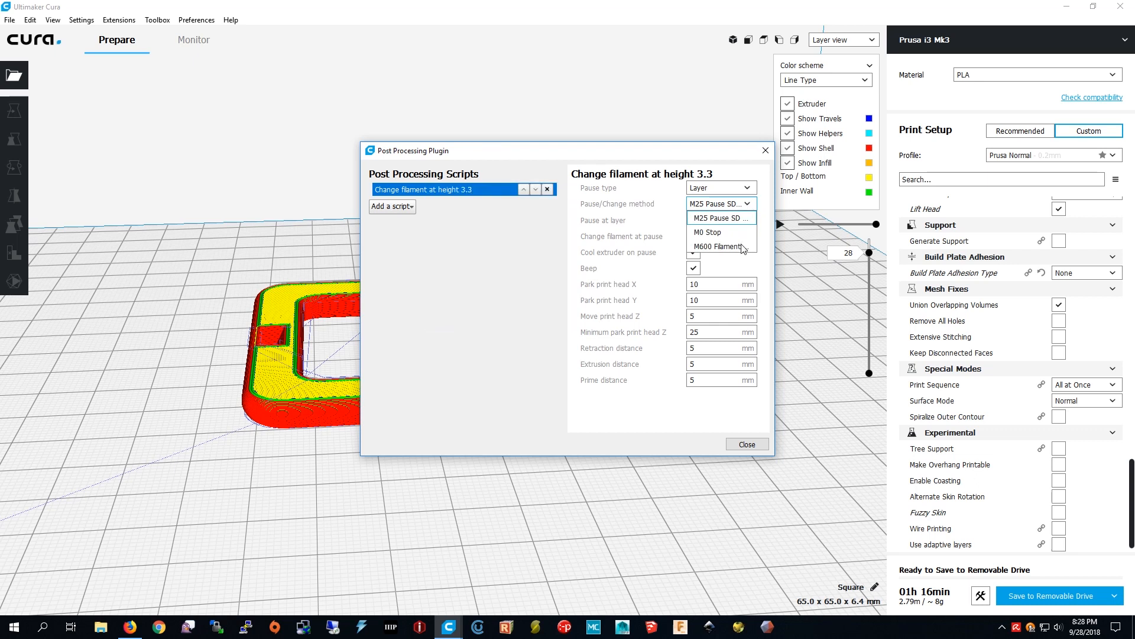
left_click(707, 231)
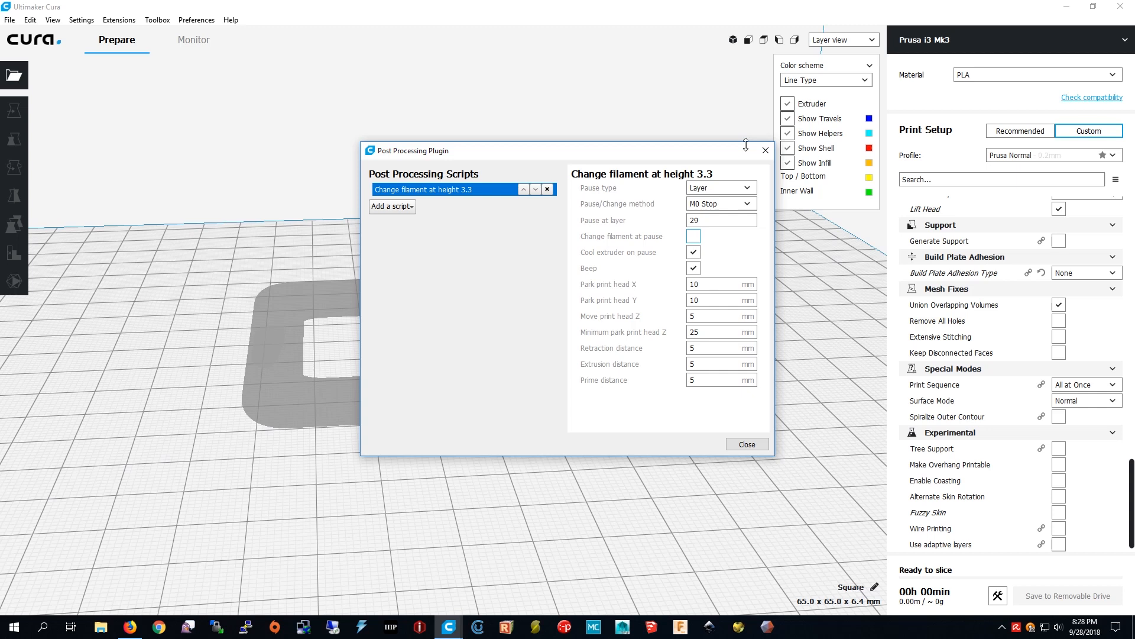
left_click(746, 443)
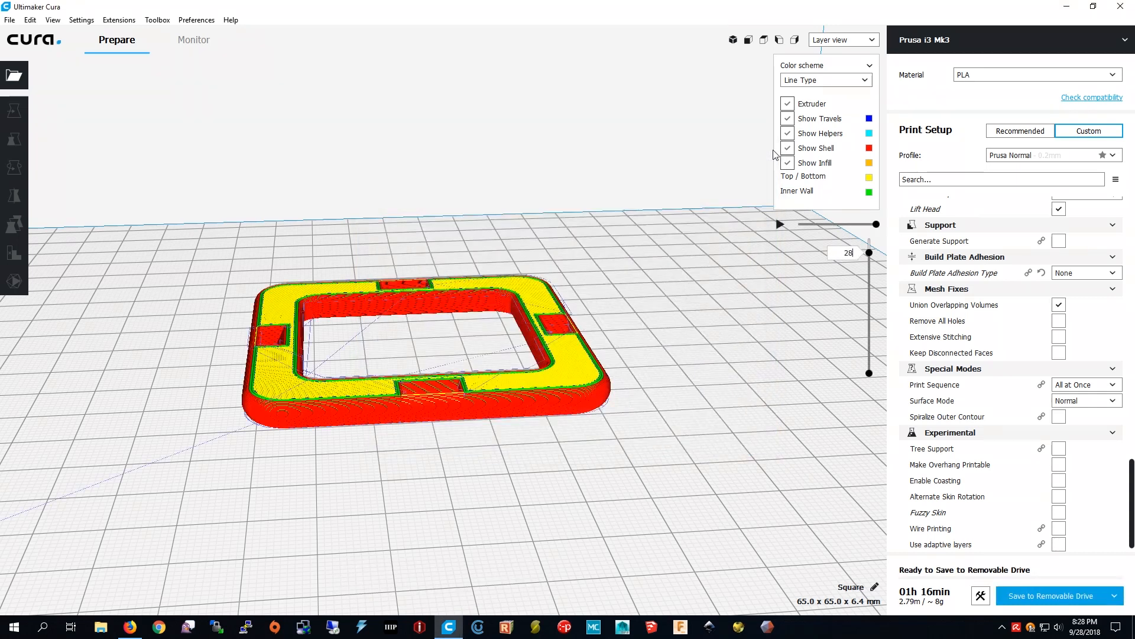
- Set the preview to layer 29 and play the print-head path through that layer
left_click_drag(870, 252, 870, 246)
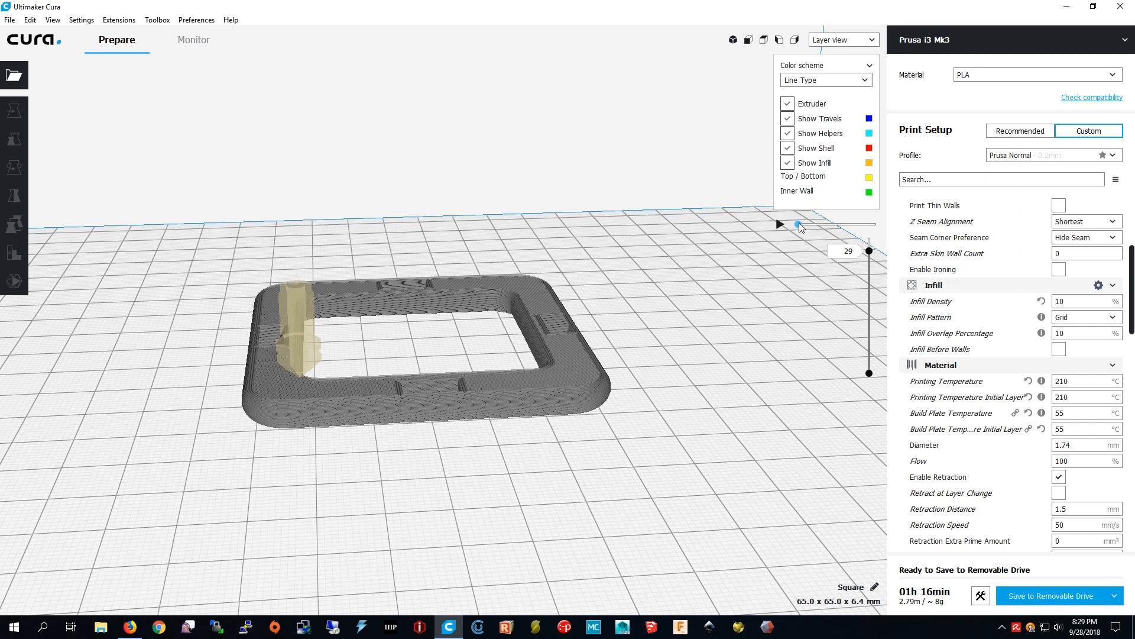
left_click_drag(800, 224, 847, 224)
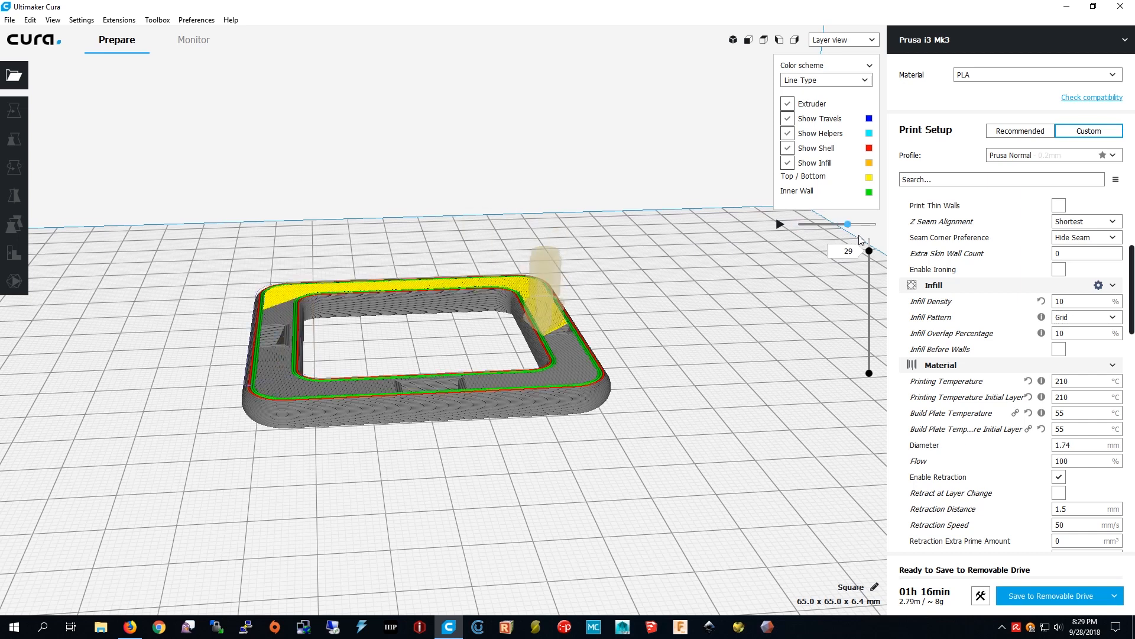
left_click_drag(847, 224, 873, 223)
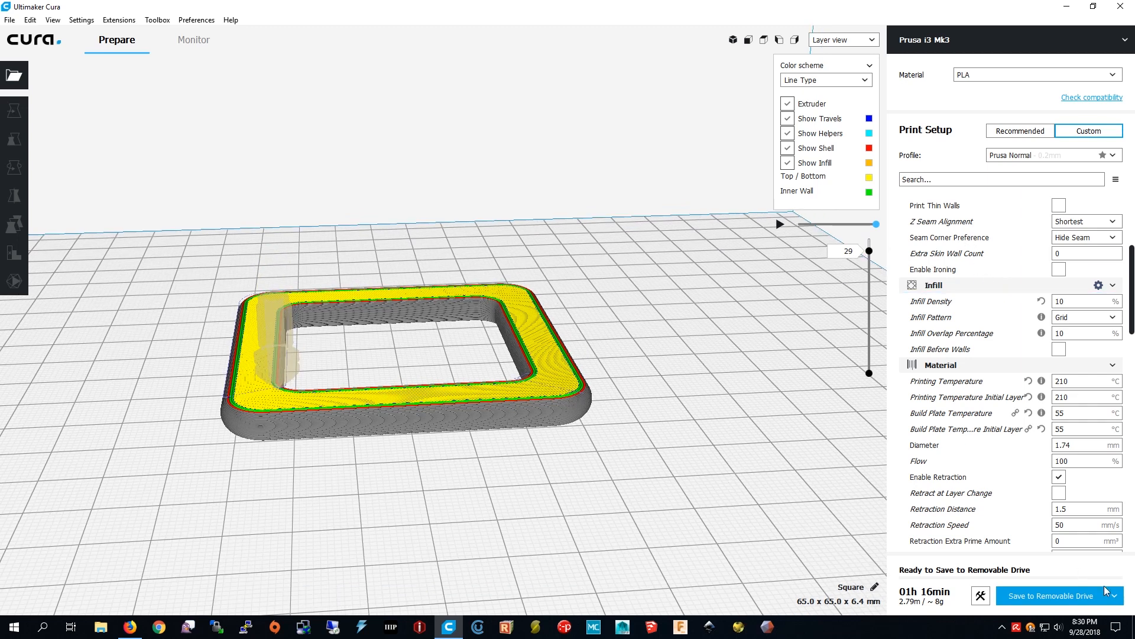
mouse_move(1114, 595)
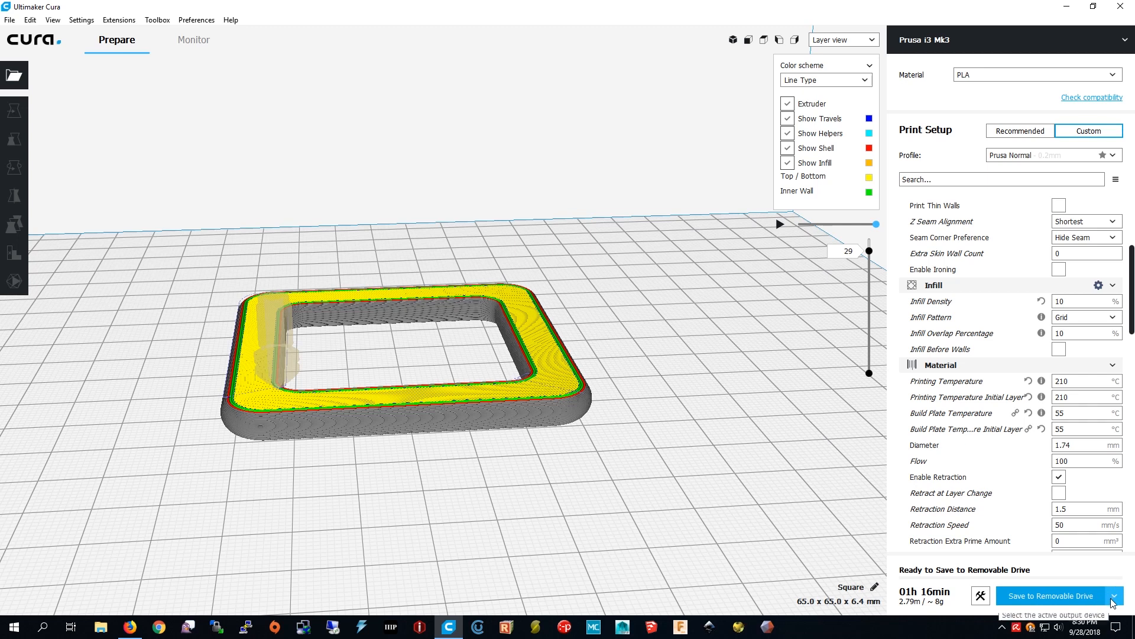
- Save the print as Square.gcode to the PRUSAI3MK3 (F:) removable drive
left_click(1114, 595)
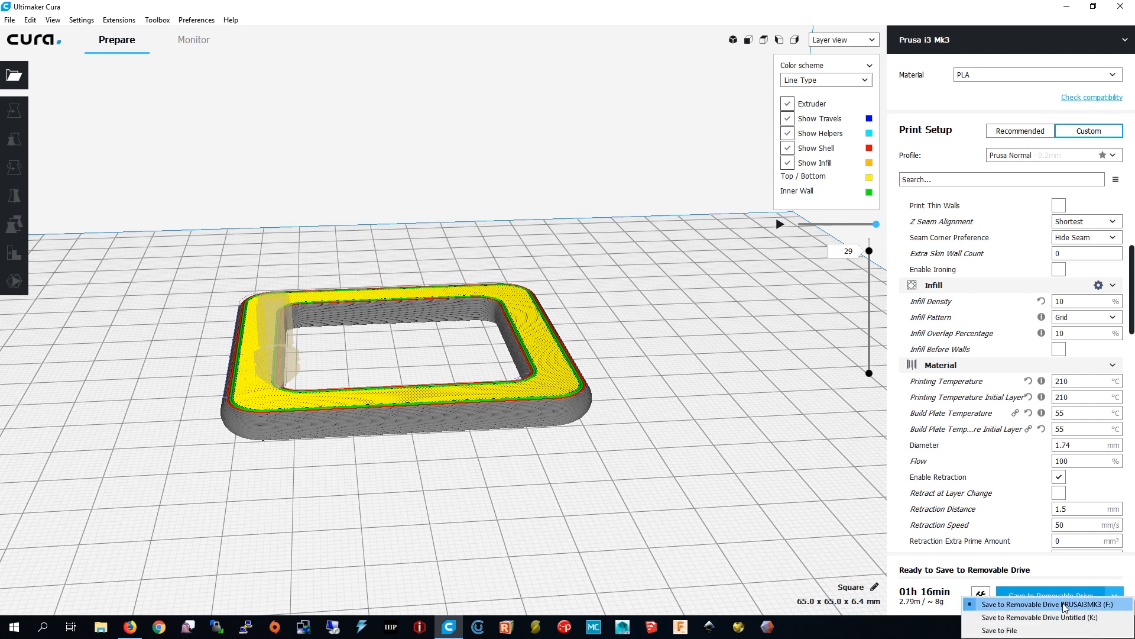
left_click(1041, 604)
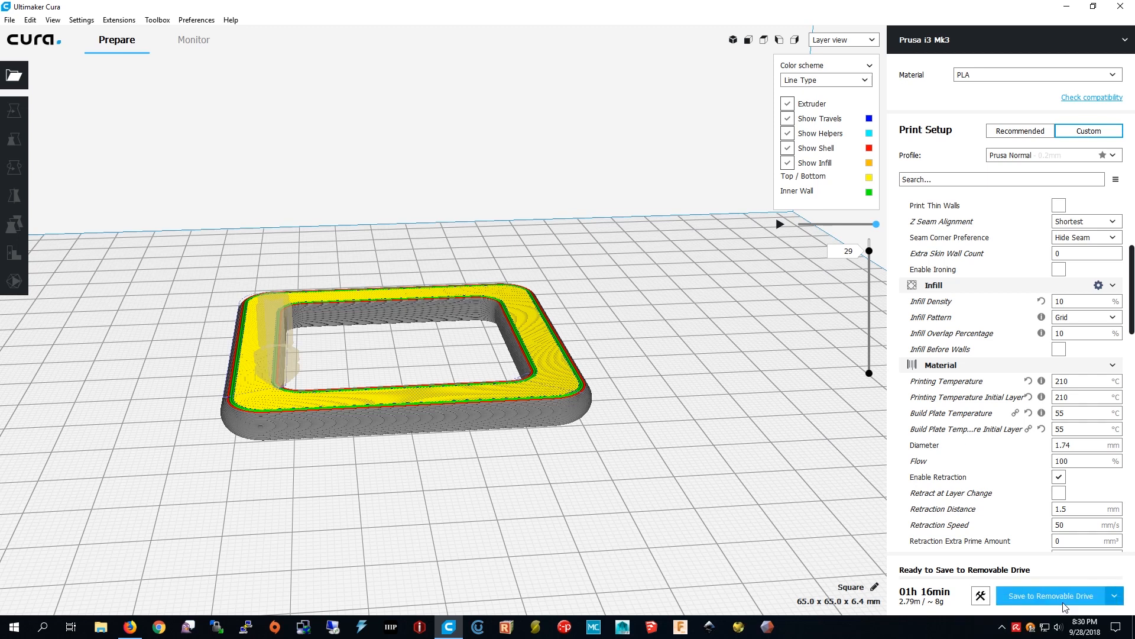
left_click(1050, 595)
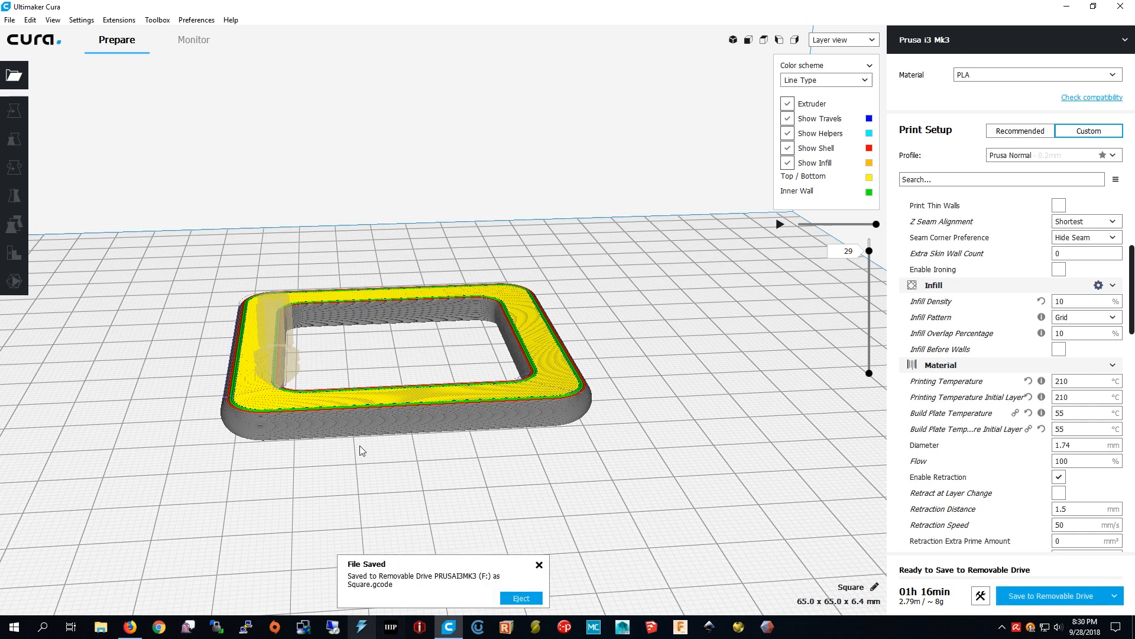